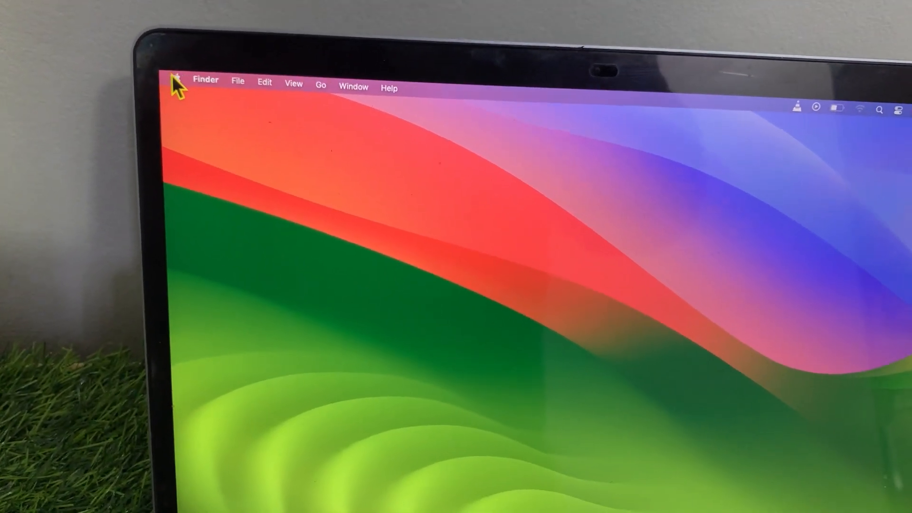
Show the About This Mac overview identifying a MacBook Air with its processor and graphics
{"action": "left_click", "coordinate": [178, 80]}
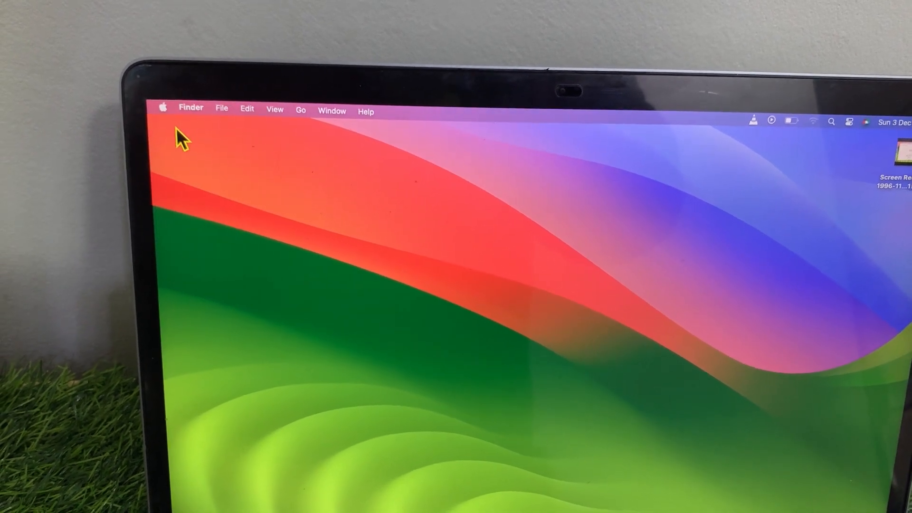
{"action": "left_click", "coordinate": [163, 108]}
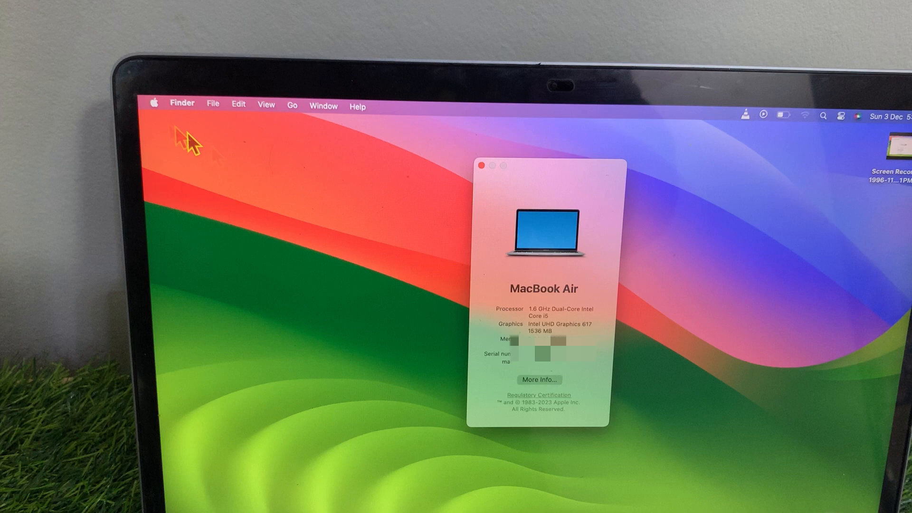